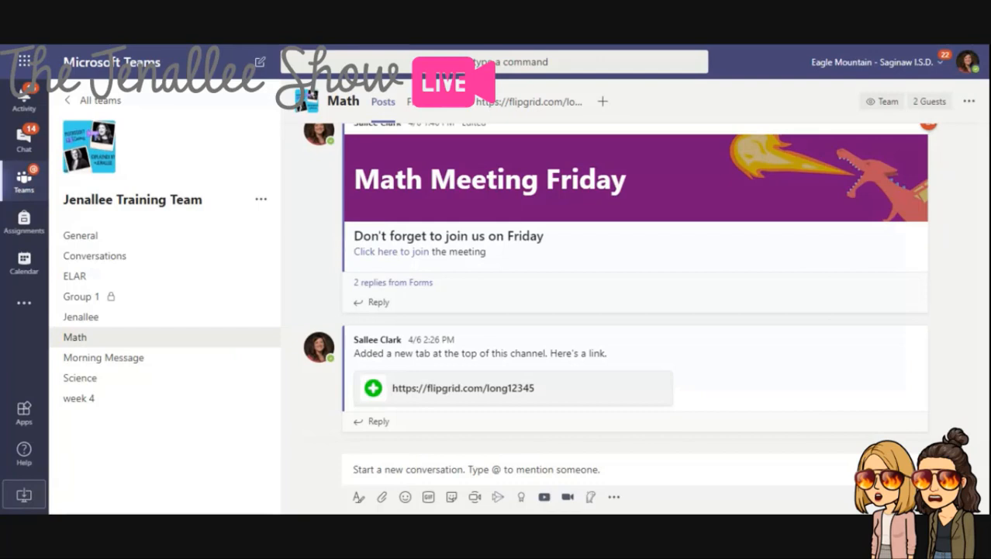
mouse_move(388, 332)
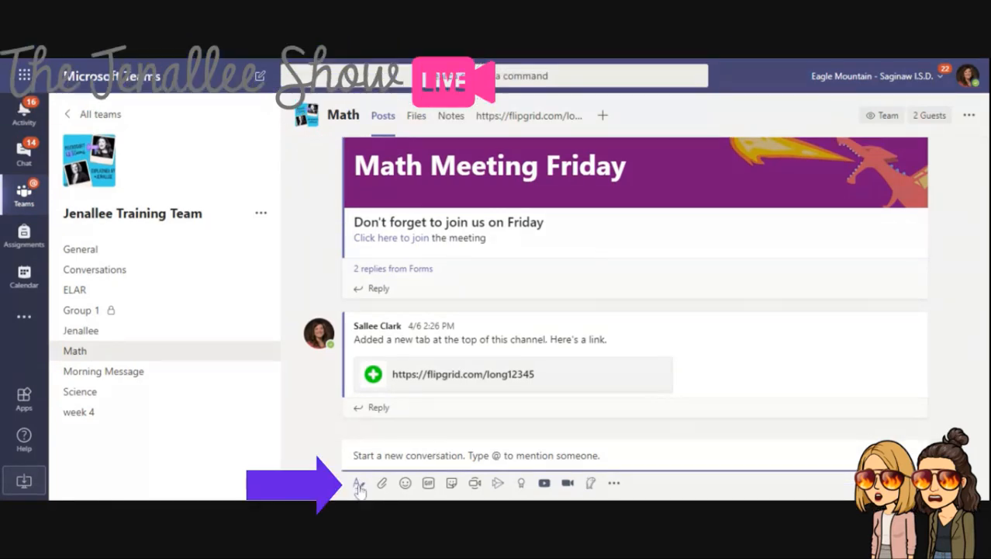
- Switch the Math channel compose box to a formatted Announcement post type
click(359, 483)
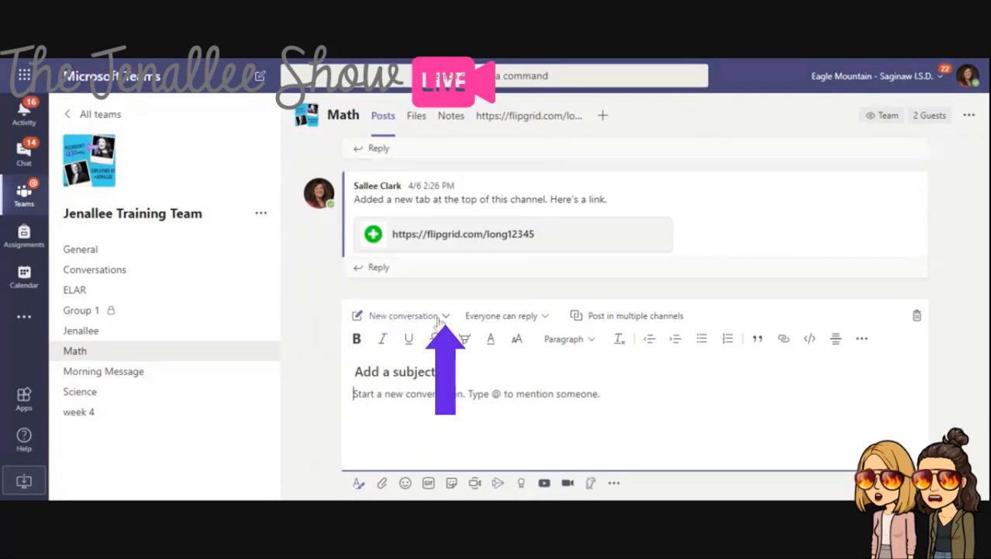
click(447, 315)
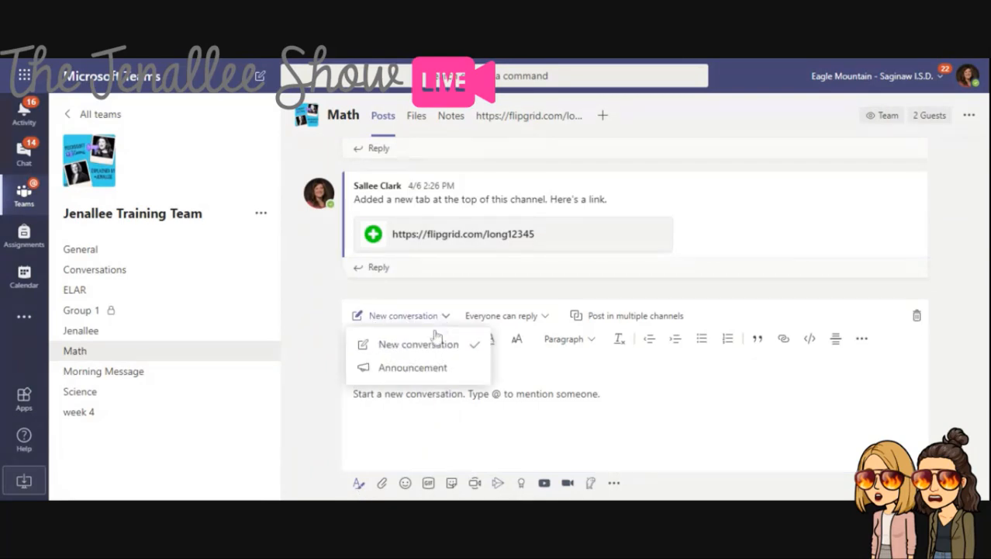
click(413, 367)
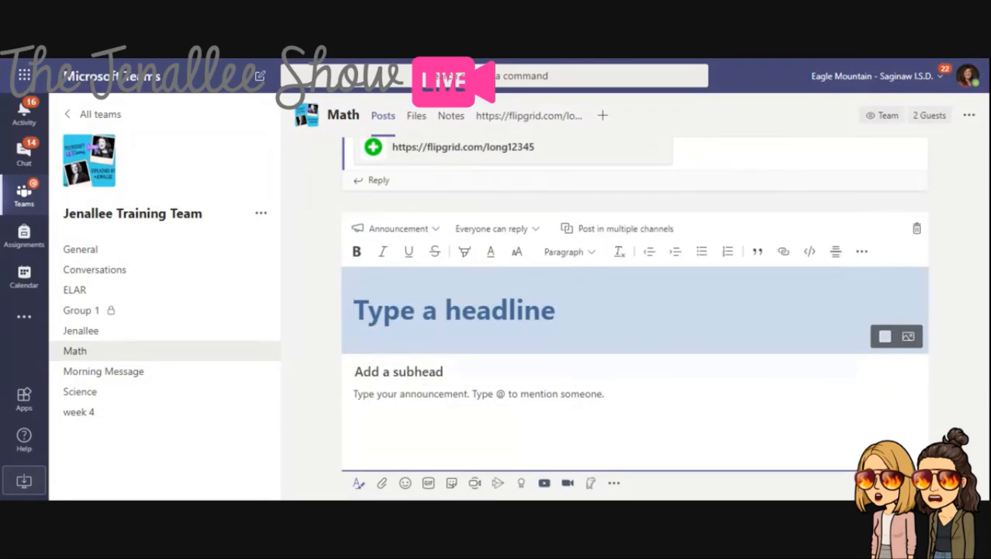
- Enter 'Math Test Tomorrow' as the announcement headline
click(453, 311)
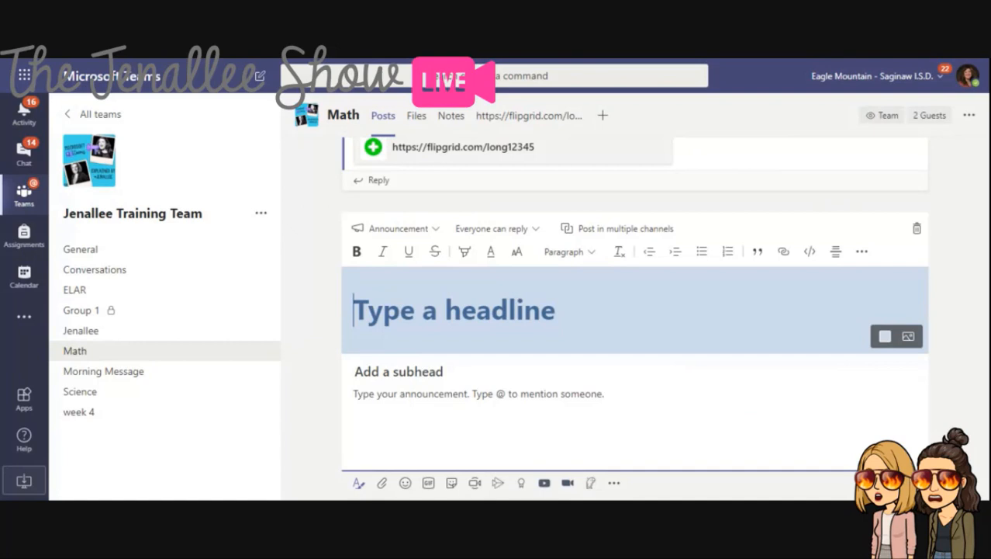
mouse_move(543, 357)
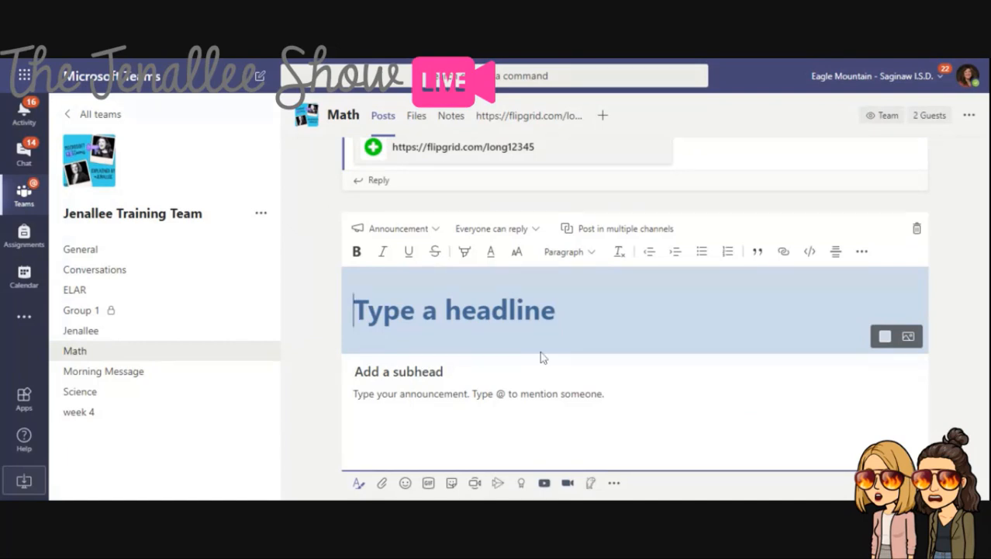
text(Math Te)
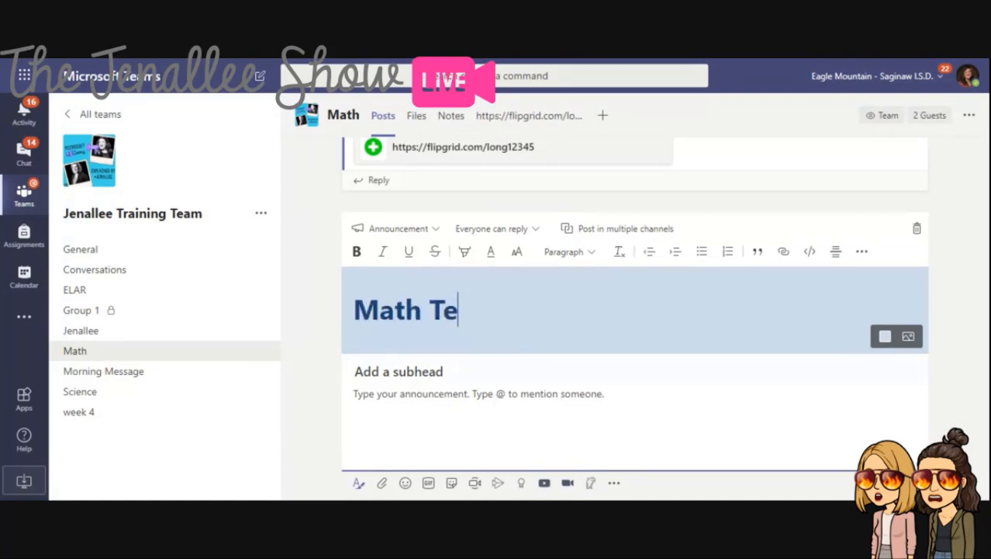
text(st Tomorrow)
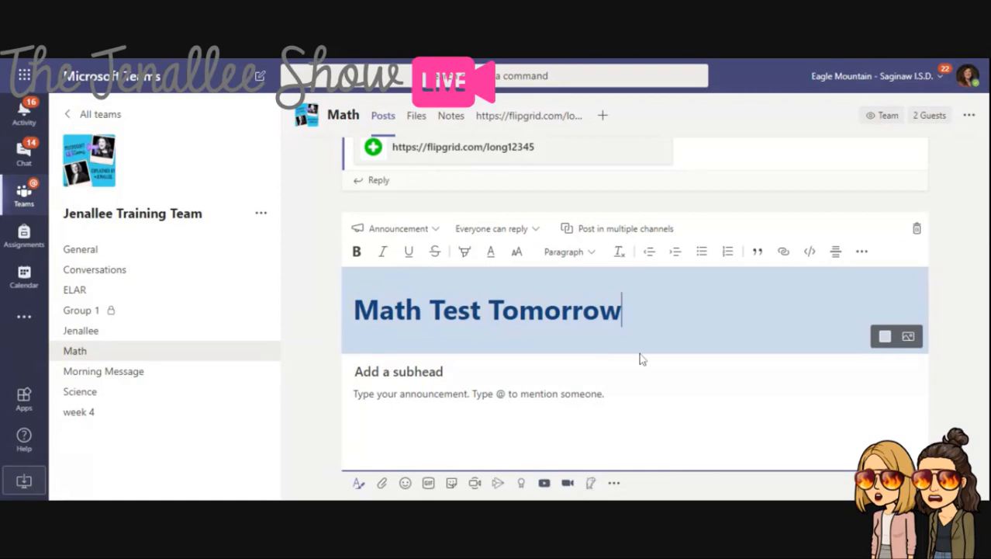
- Skip the headline colour palette and bring up the background image options instead
click(885, 335)
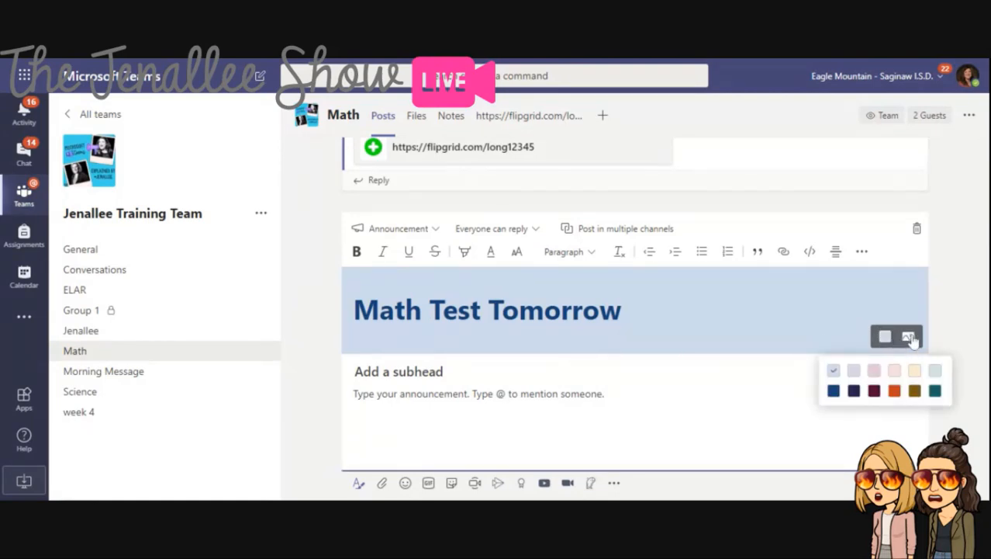
click(909, 336)
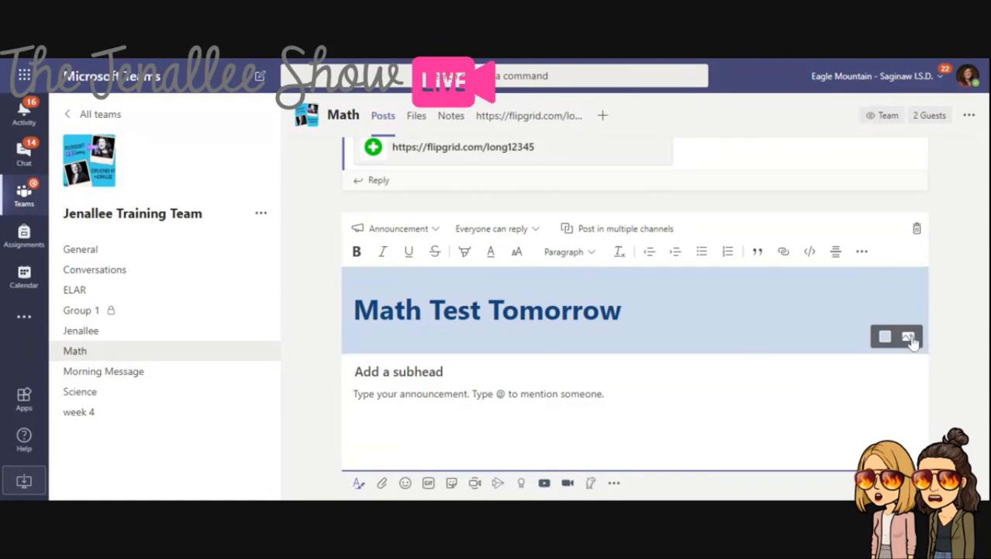
click(909, 335)
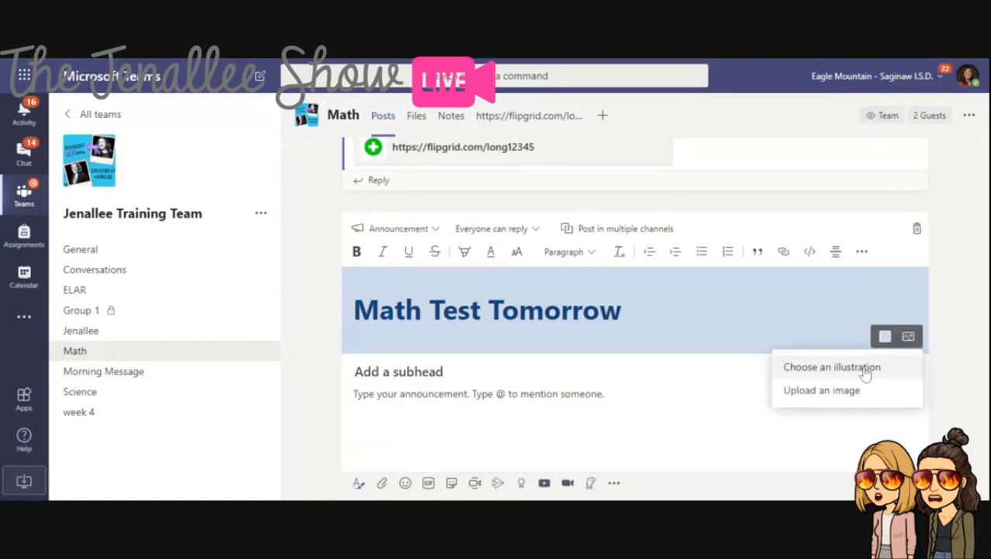
- Apply the purple illustration from the Classes category as the headline background
click(832, 366)
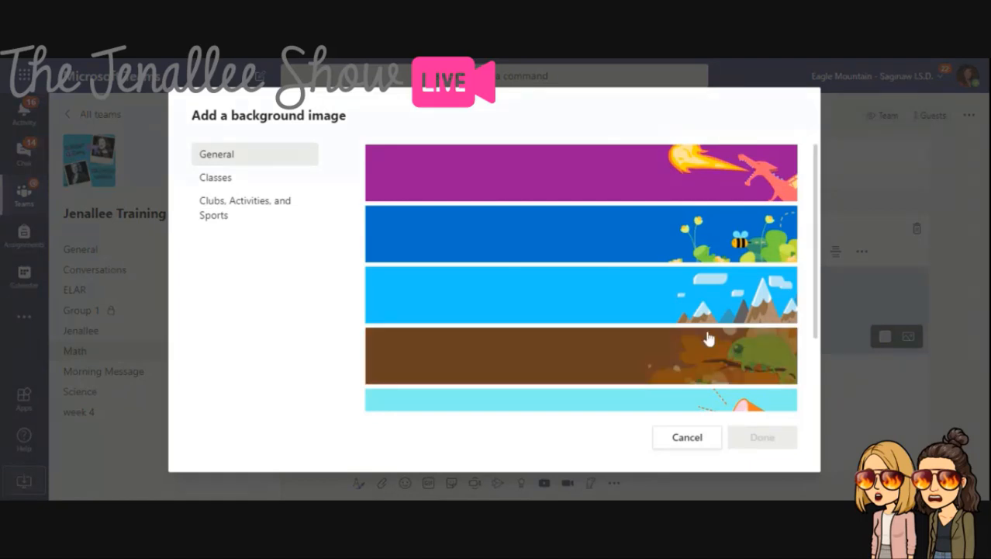
click(216, 177)
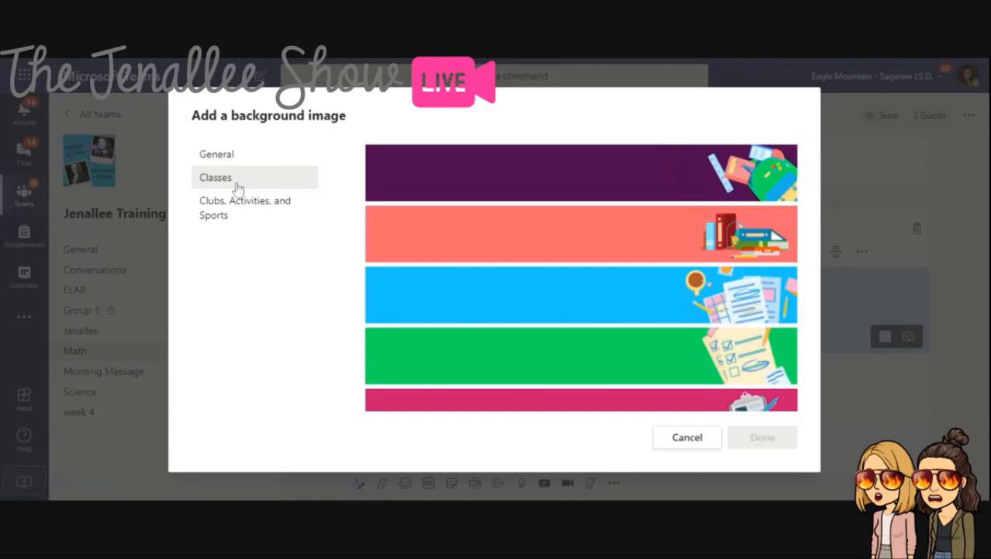
scroll(down, 3)
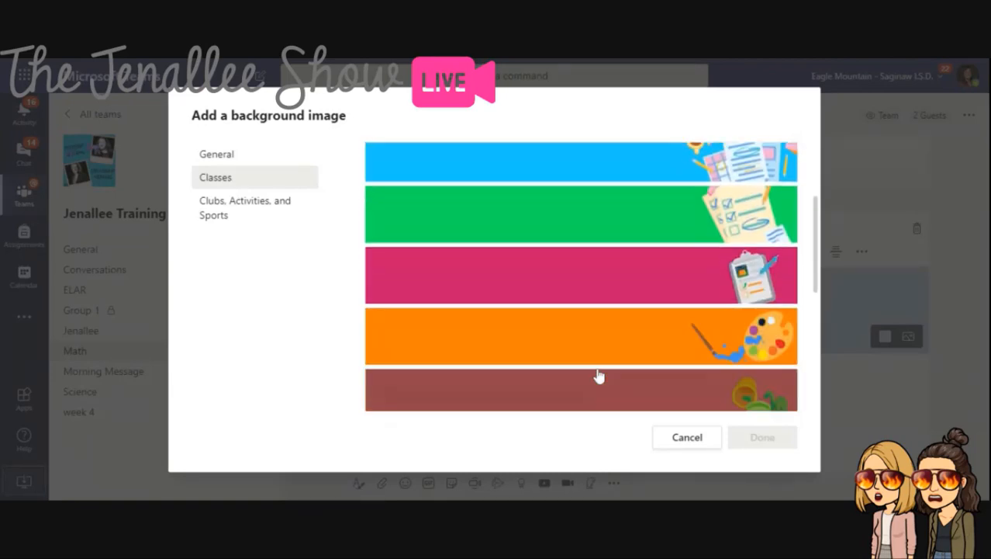
scroll(down, 3)
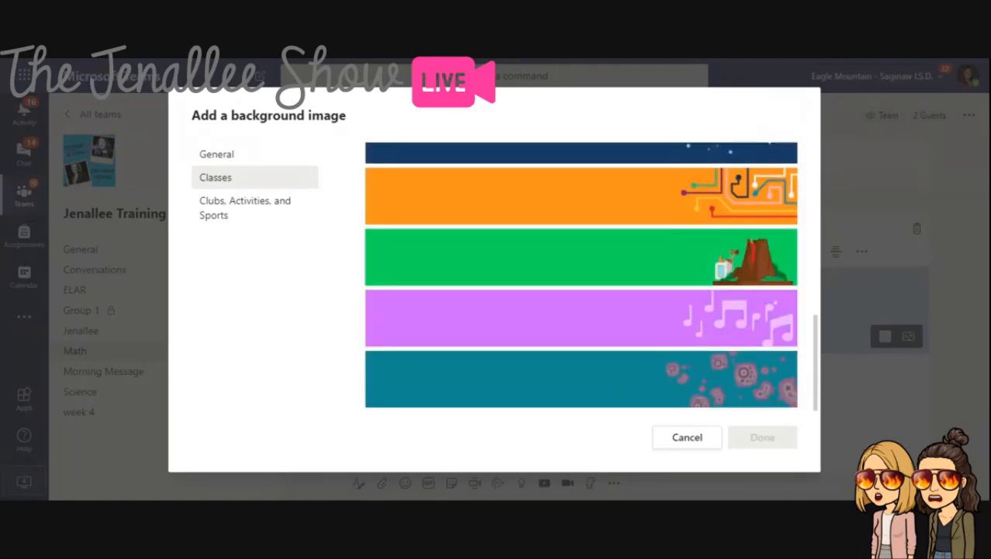
scroll(down, 3)
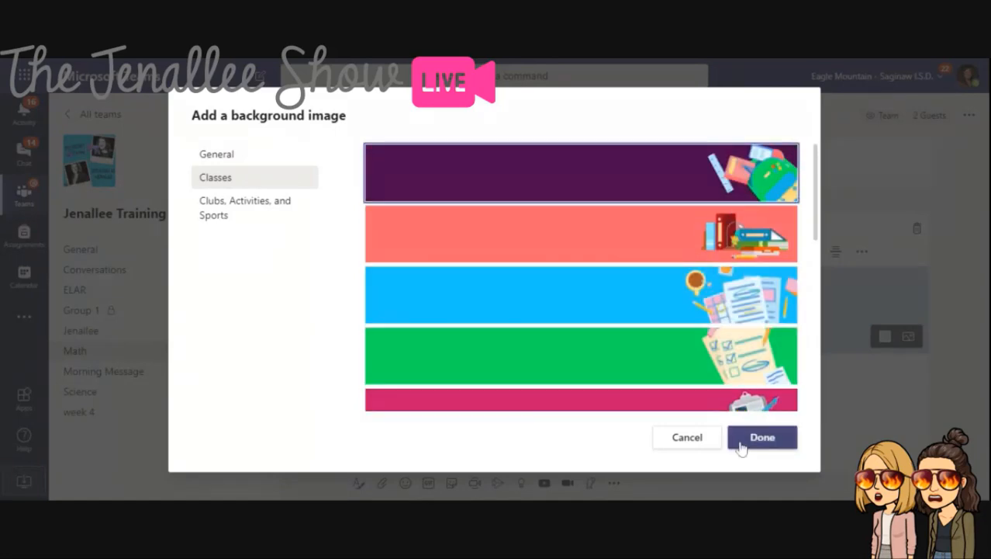
click(762, 438)
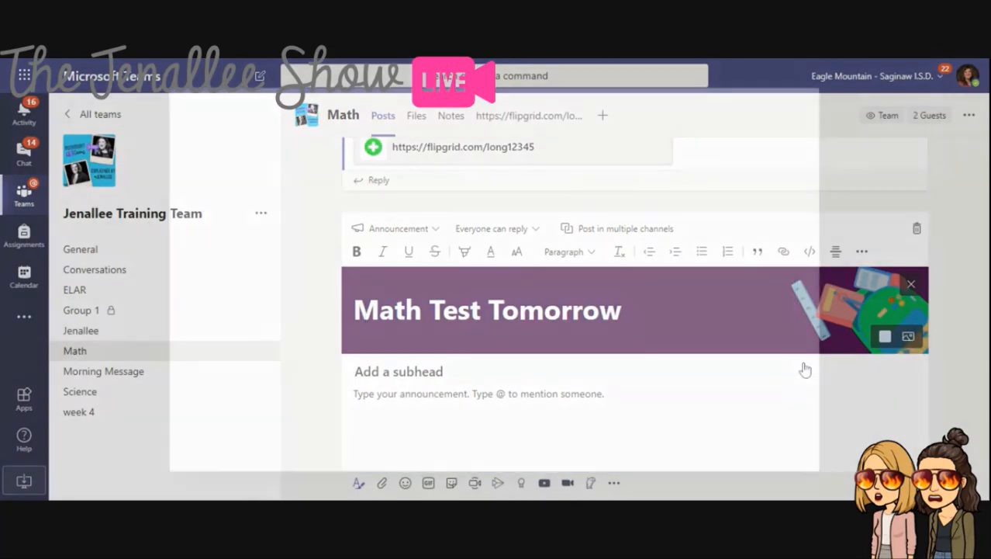
- Swap the headline background for the green campfire illustration from Clubs, Activities and Sports
click(907, 335)
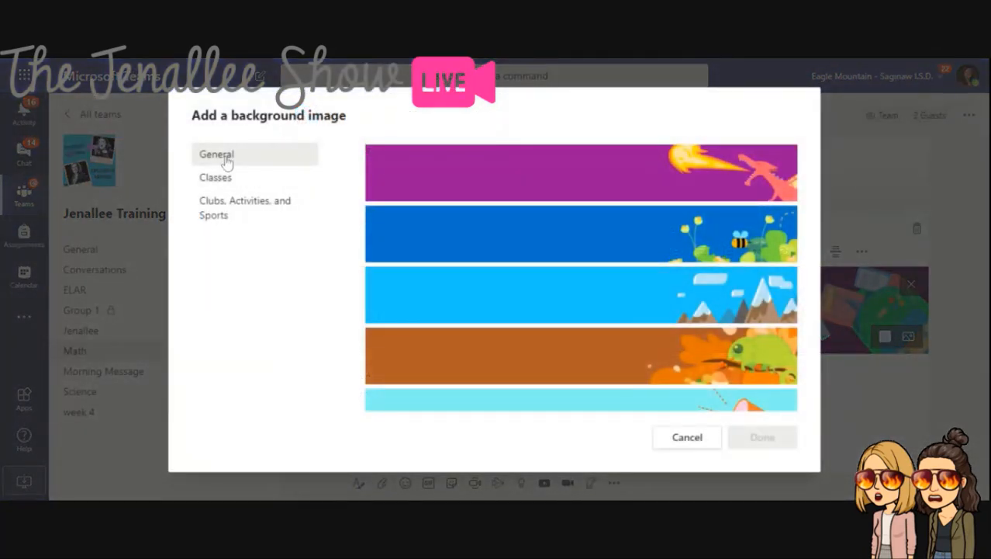
click(245, 208)
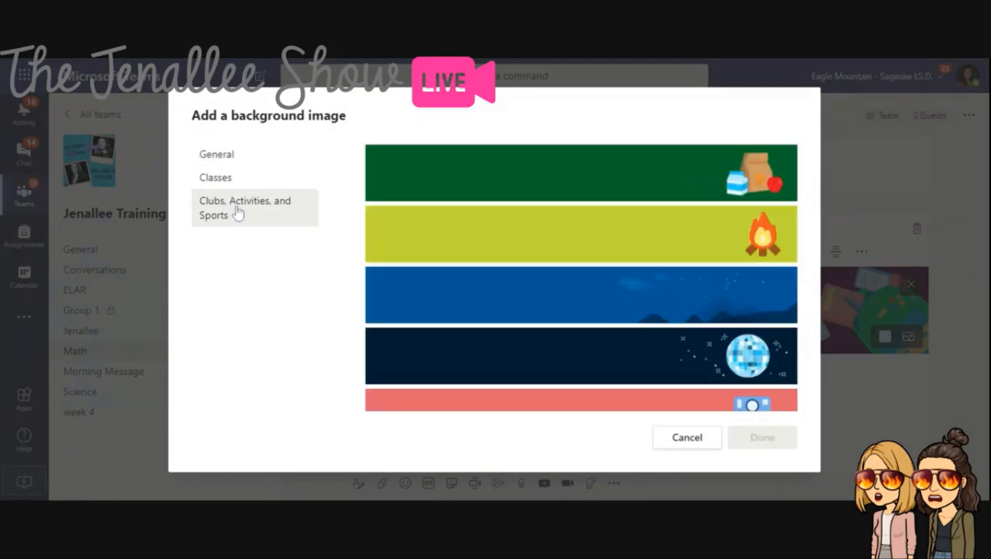
mouse_move(687, 437)
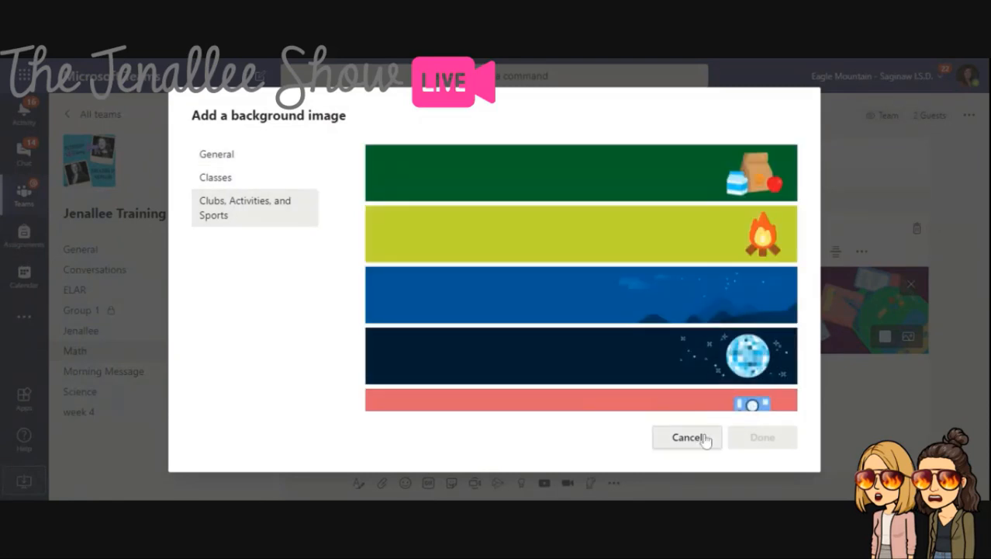
click(580, 233)
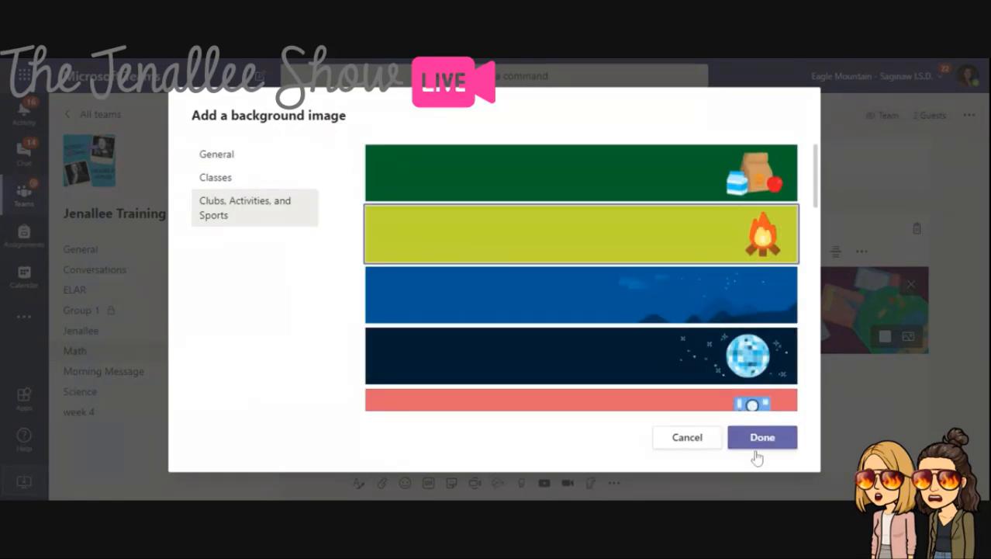
click(762, 438)
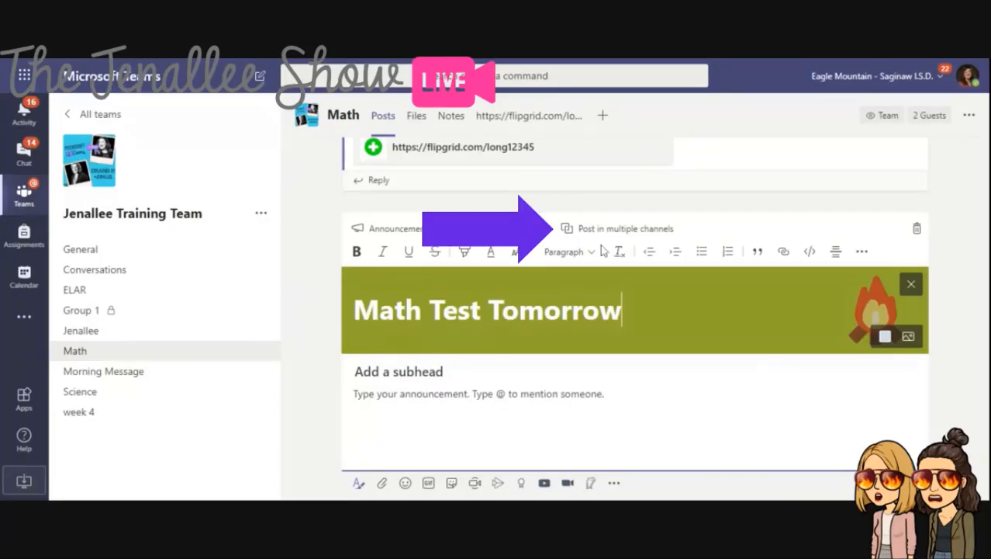
- Set the announcement to cross-post in additional team channels and confirm the selection
click(625, 228)
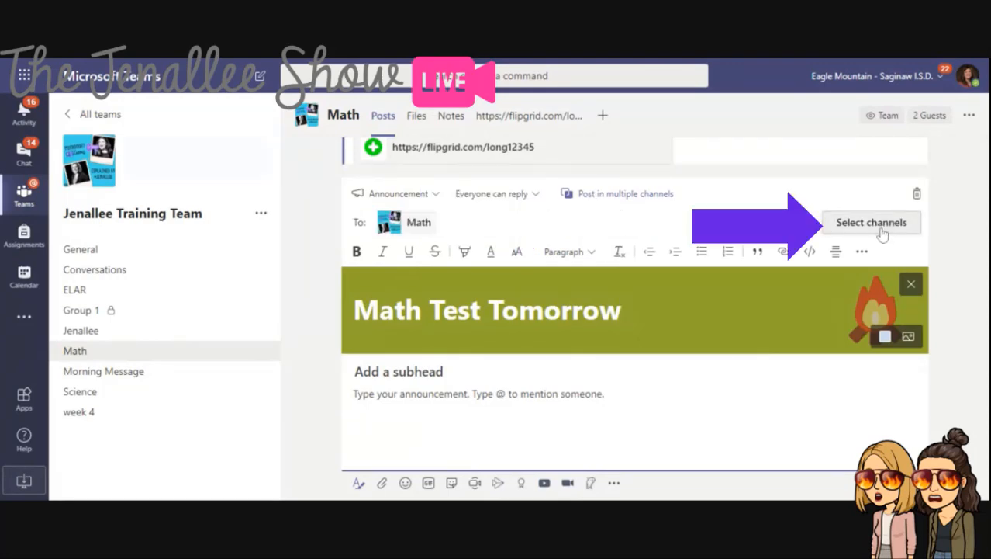
click(870, 222)
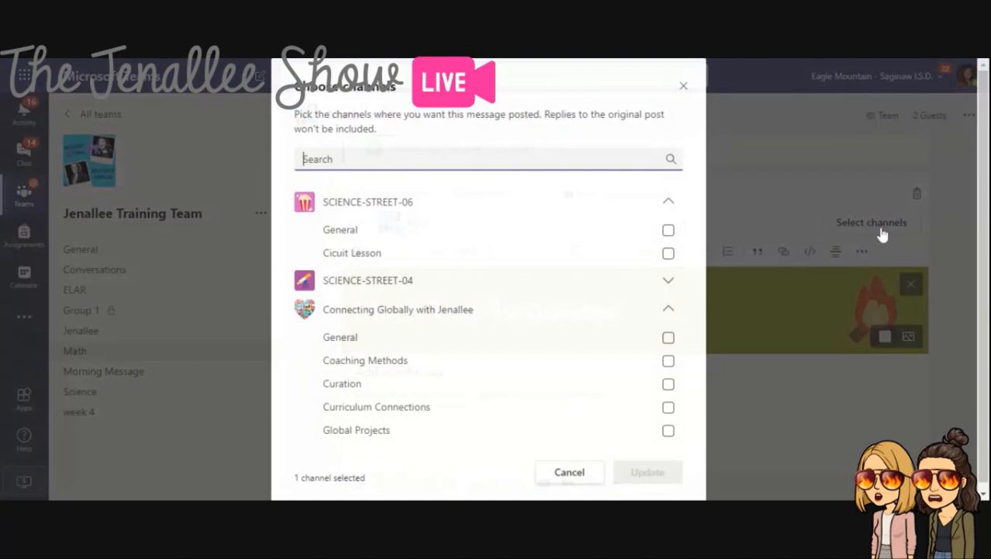
scroll(down, 3)
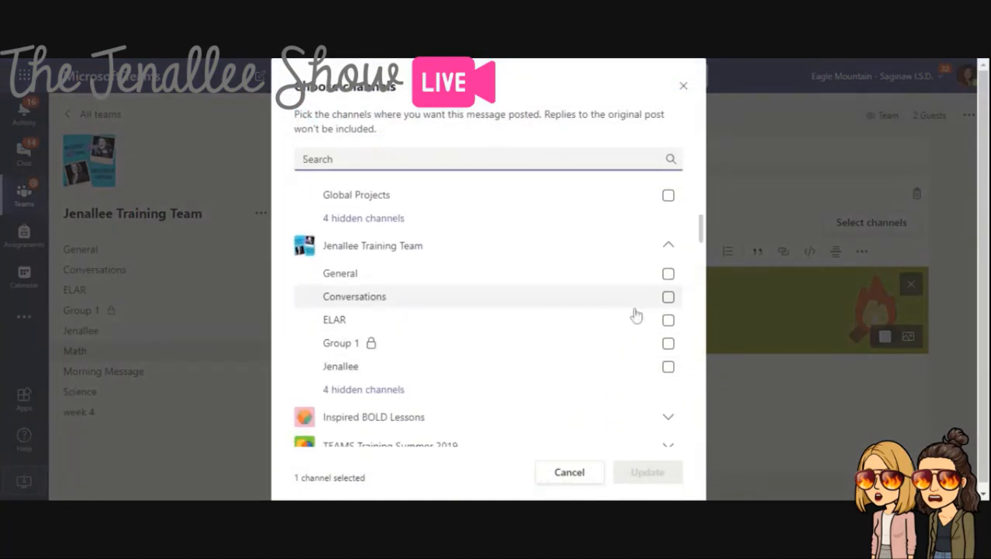
click(667, 273)
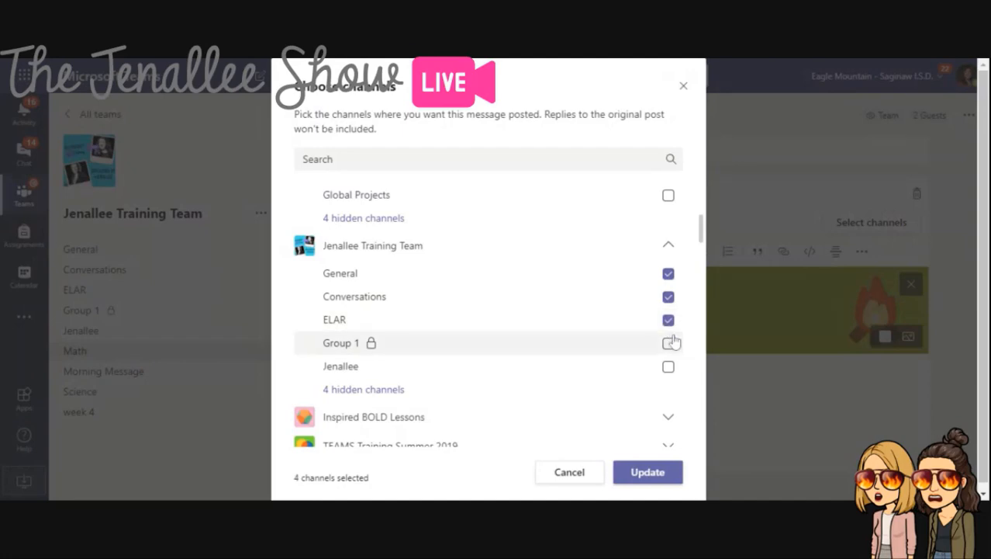
click(667, 343)
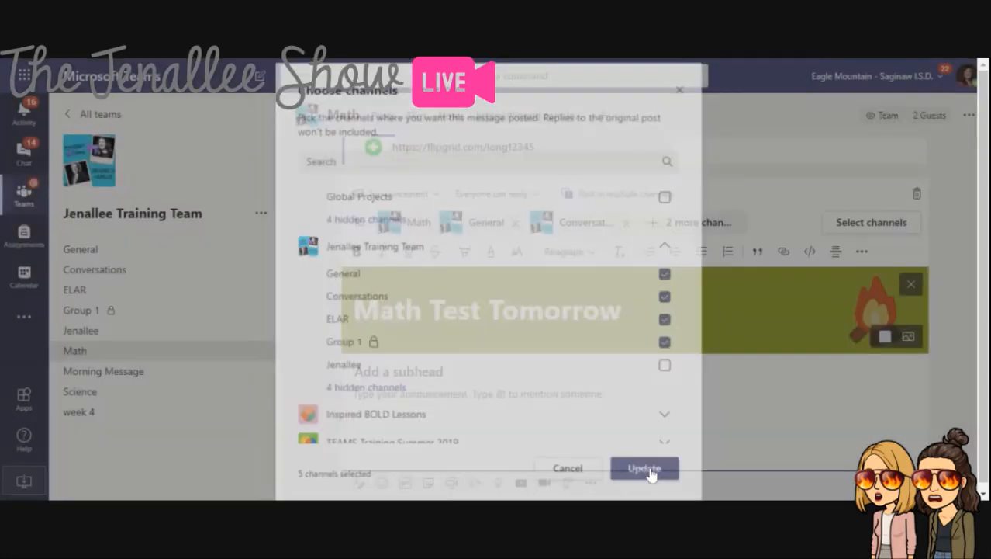
click(644, 469)
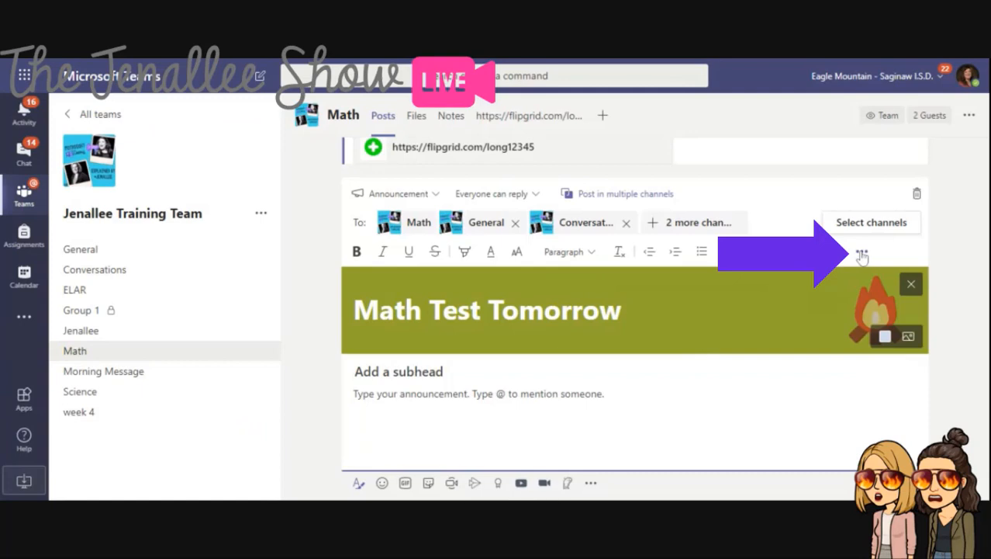
- Mark the announcement as important before sending
click(863, 252)
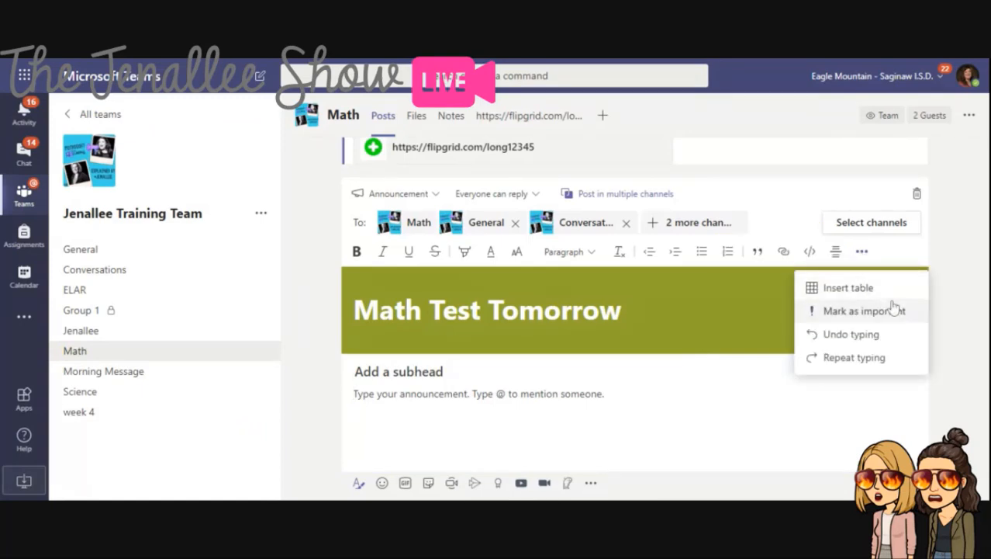
click(866, 310)
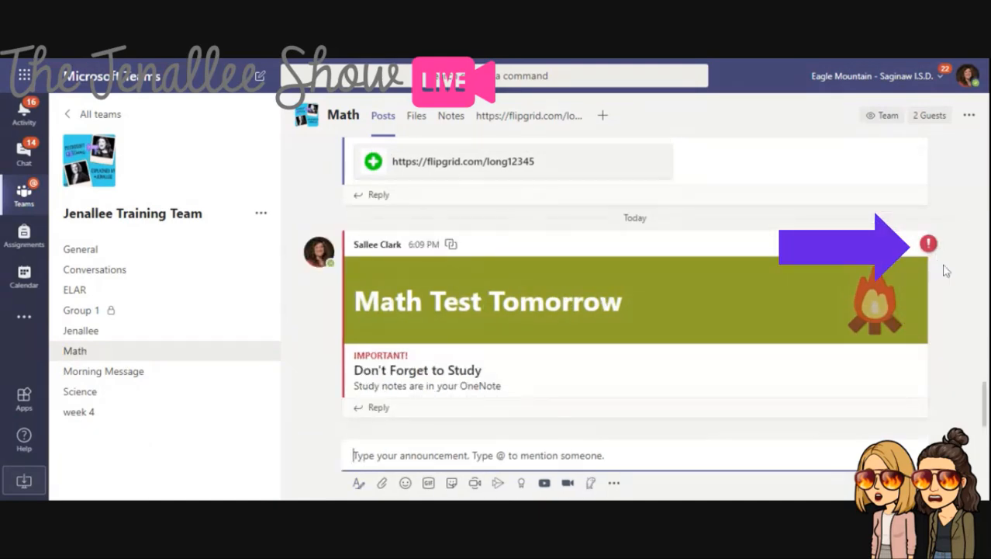
- Save the posted announcement and check it in the Saved messages list
click(915, 220)
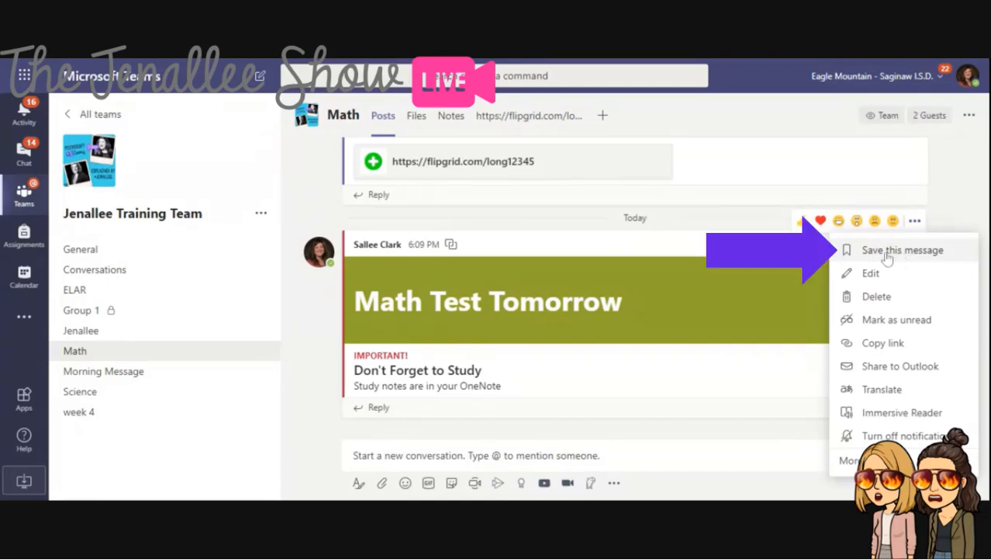
click(903, 250)
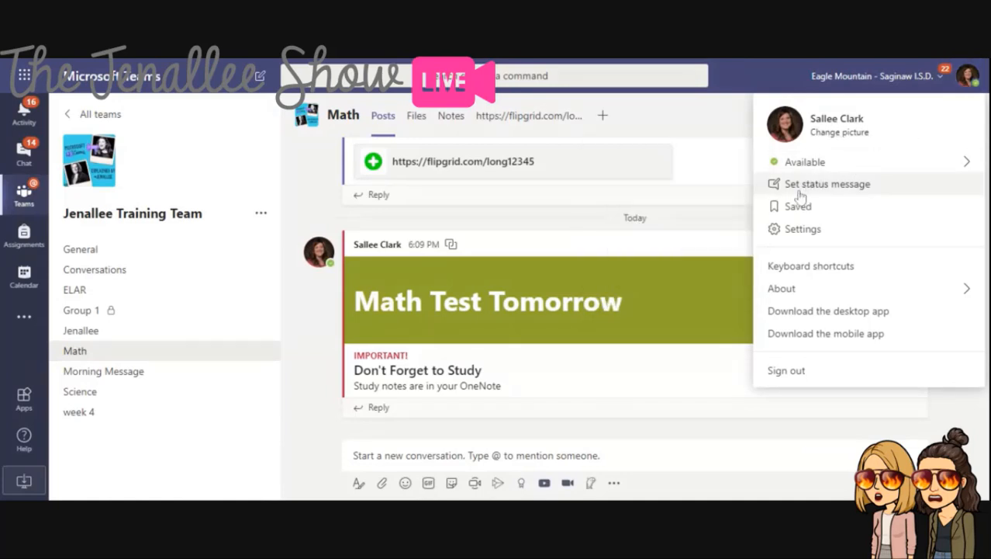
mouse_move(797, 205)
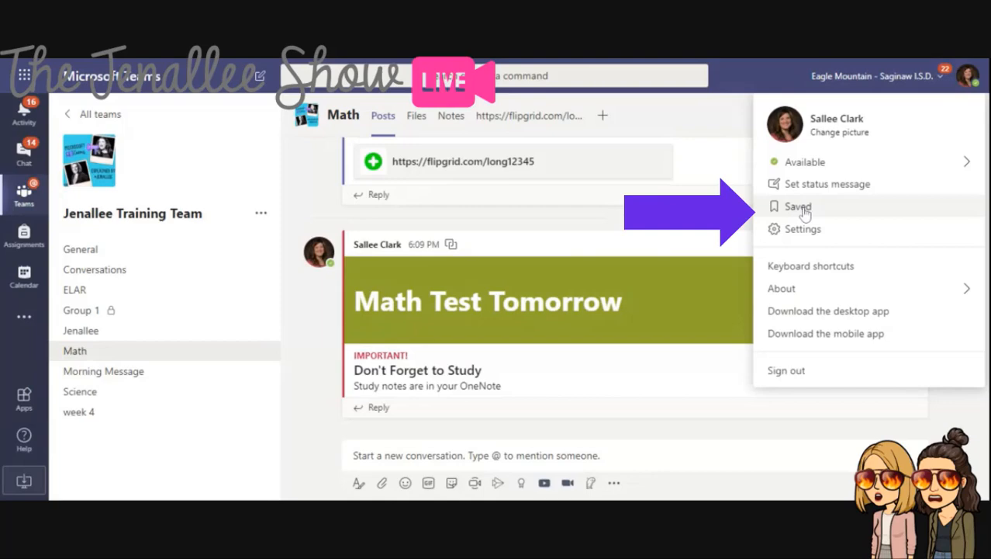
click(797, 205)
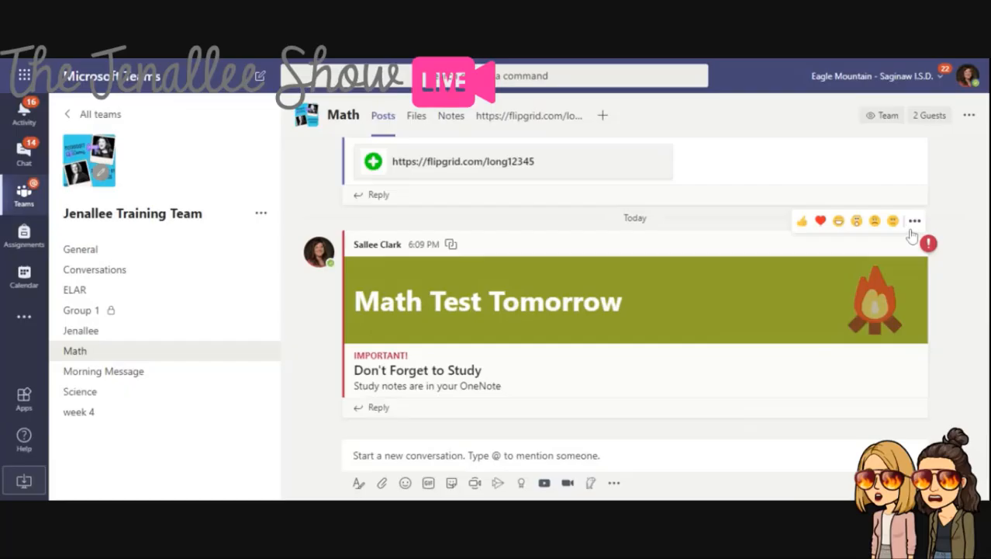
click(916, 220)
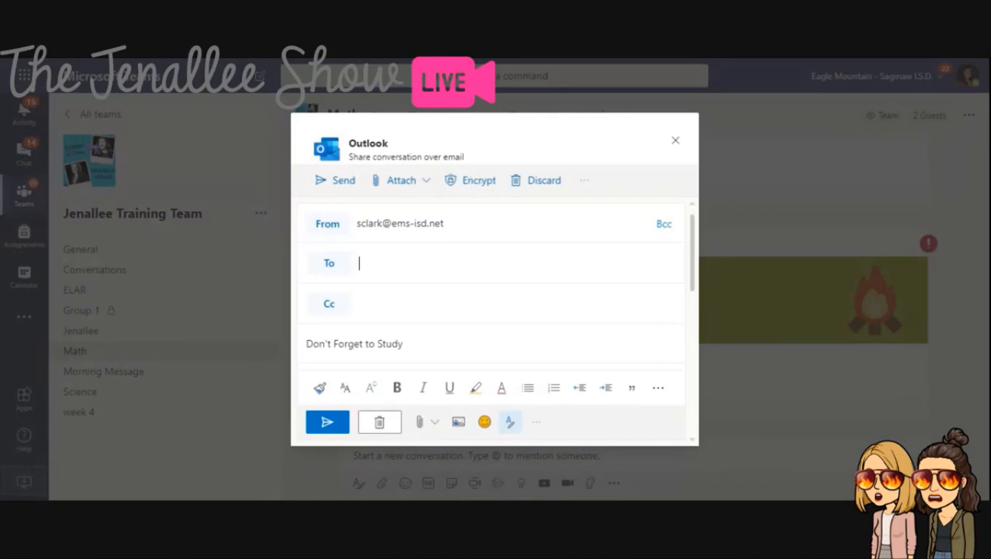
text(Jeni Long)
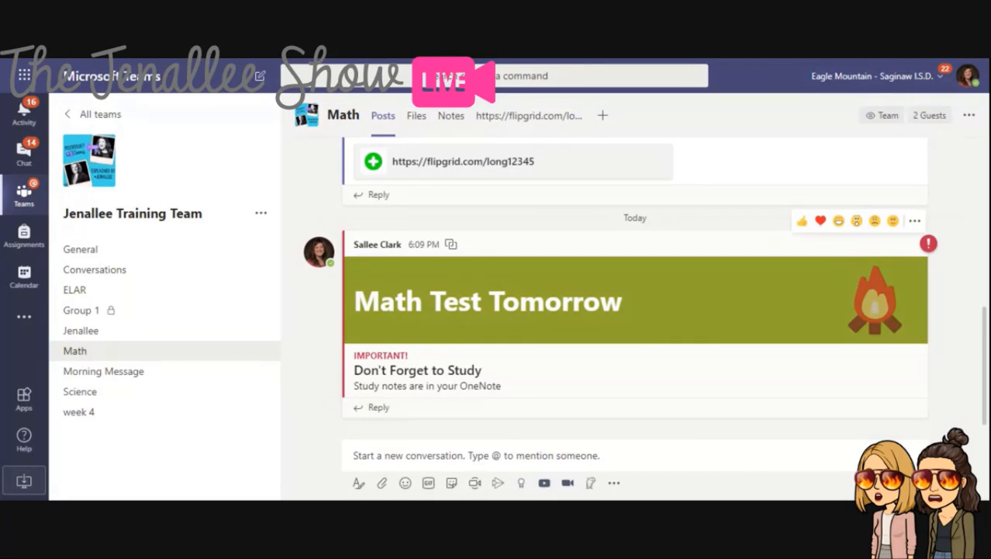
mouse_move(701, 348)
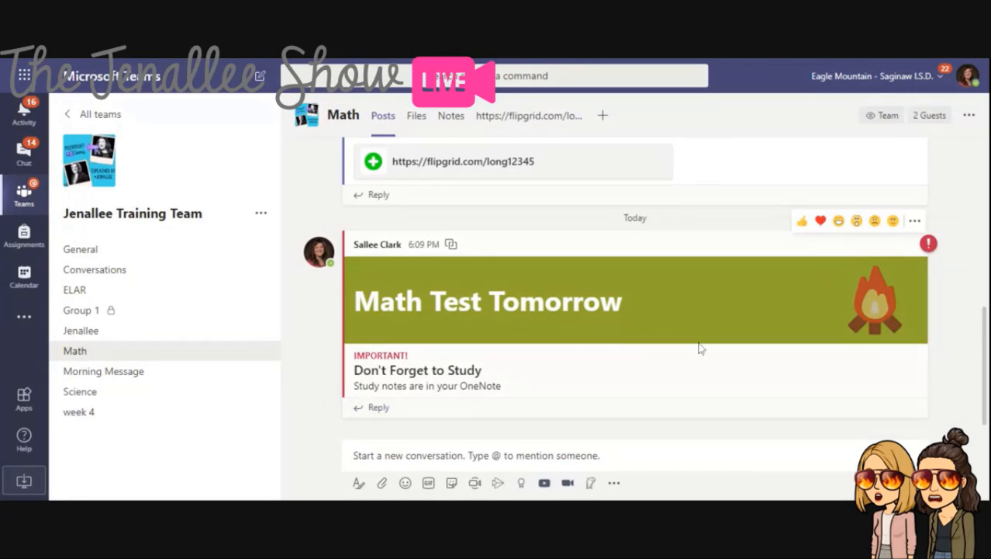
- Start a new Forms poll from the reply's messaging extensions
click(915, 220)
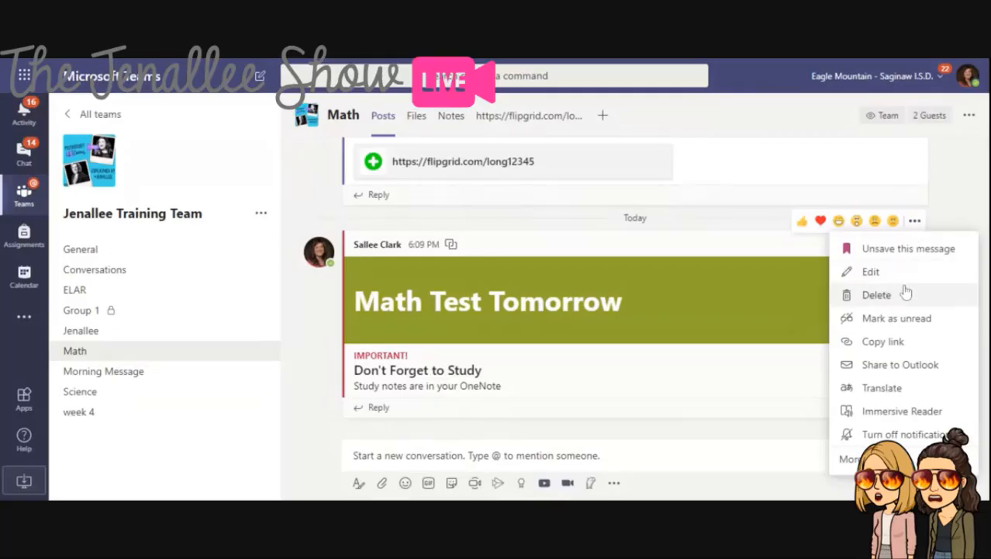
click(615, 482)
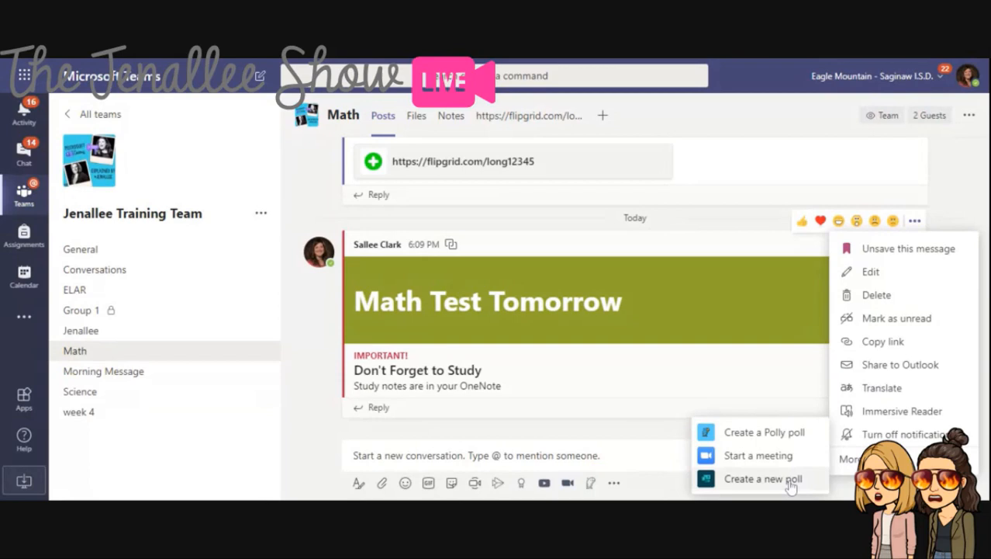
click(764, 478)
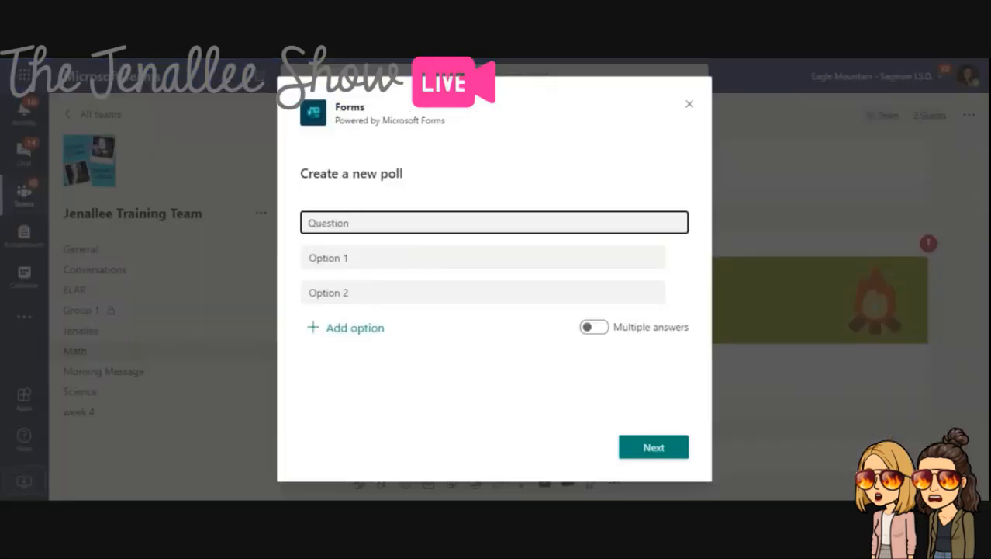
- Build a 'Did you study?' poll with suggested Yes/No answers and send it to the channel
text(Q)
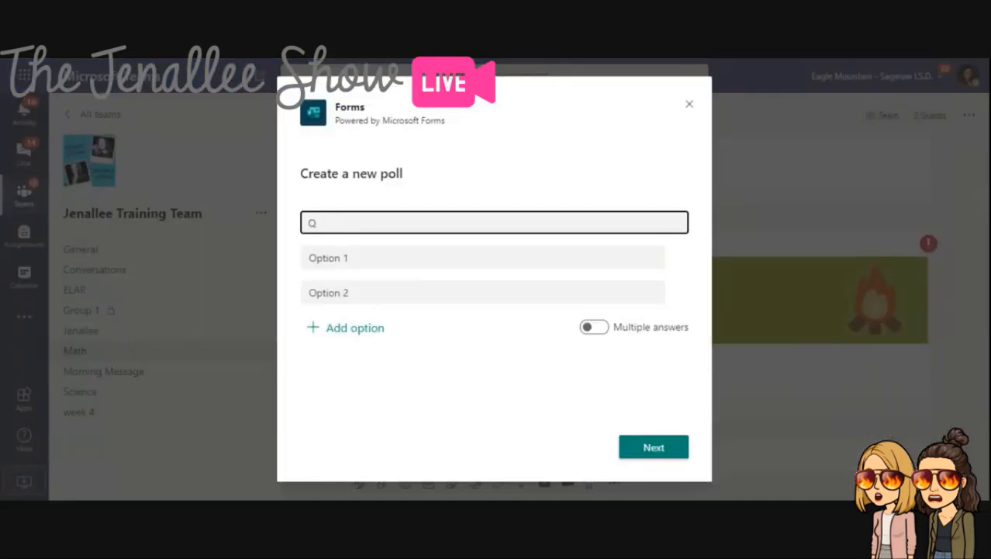
text(Did y)
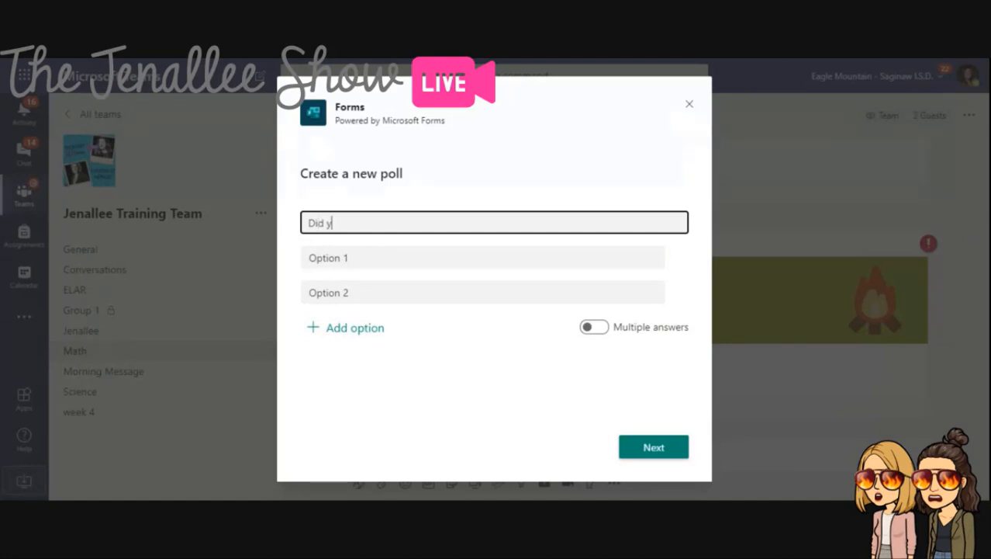
text(ou study?)
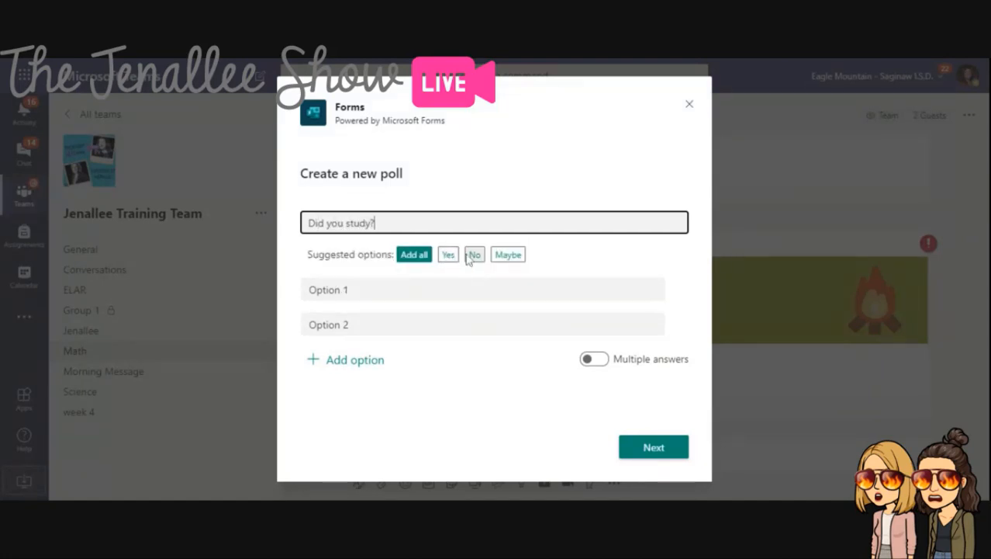
click(413, 254)
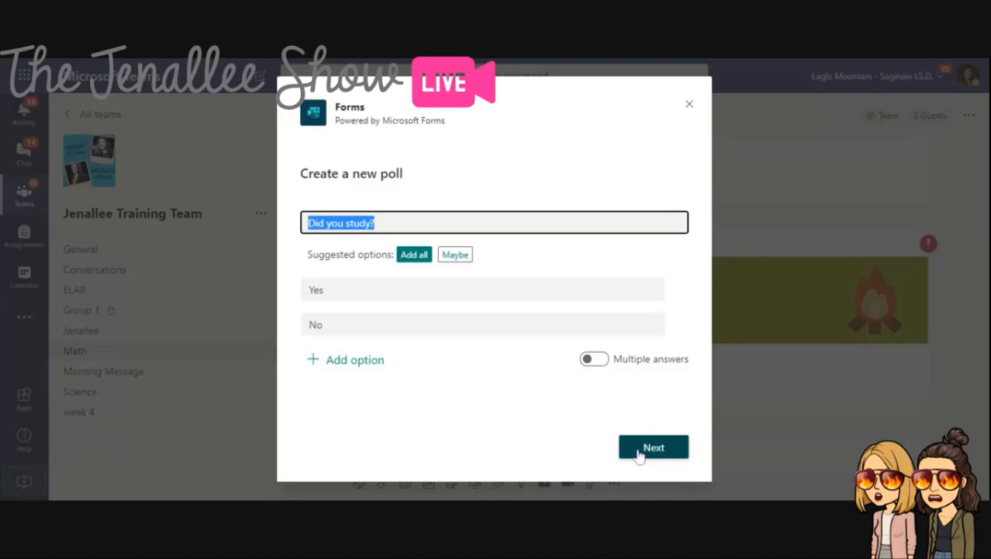
click(652, 447)
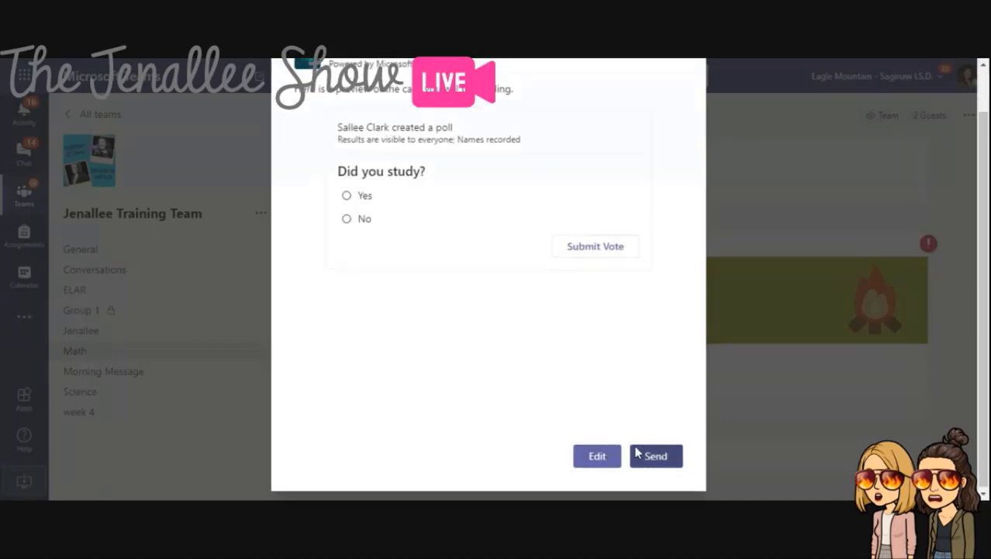
click(655, 456)
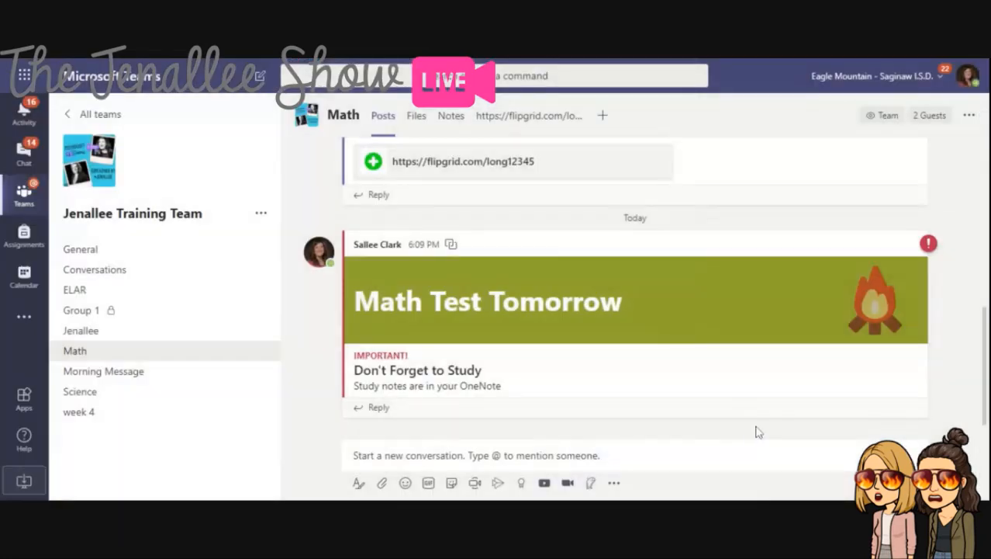
scroll(down, 3)
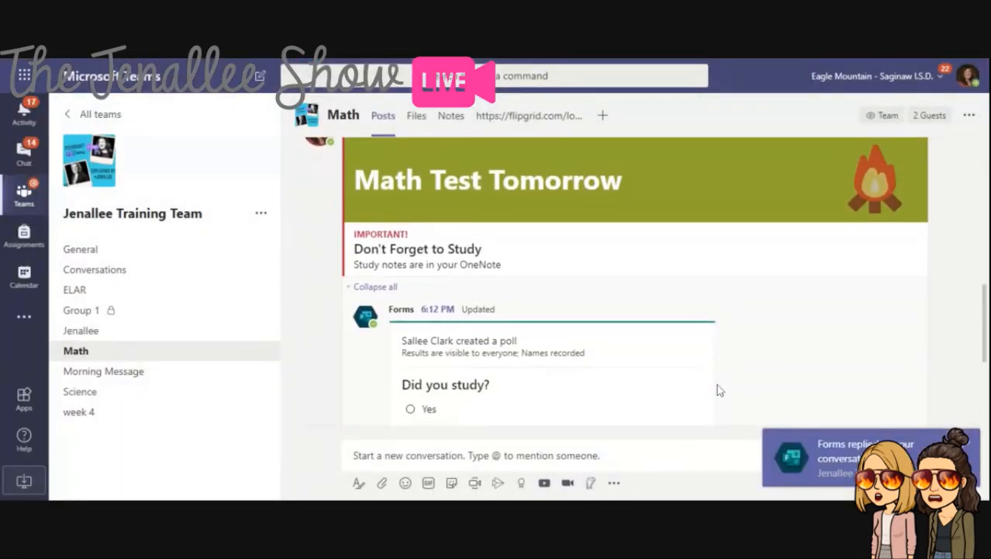
scroll(up, 3)
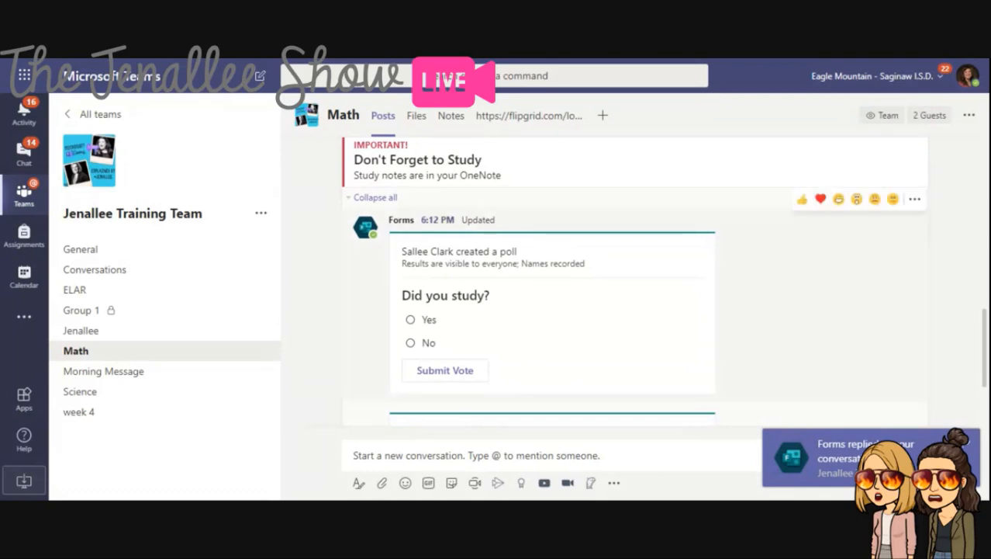
scroll(down, 3)
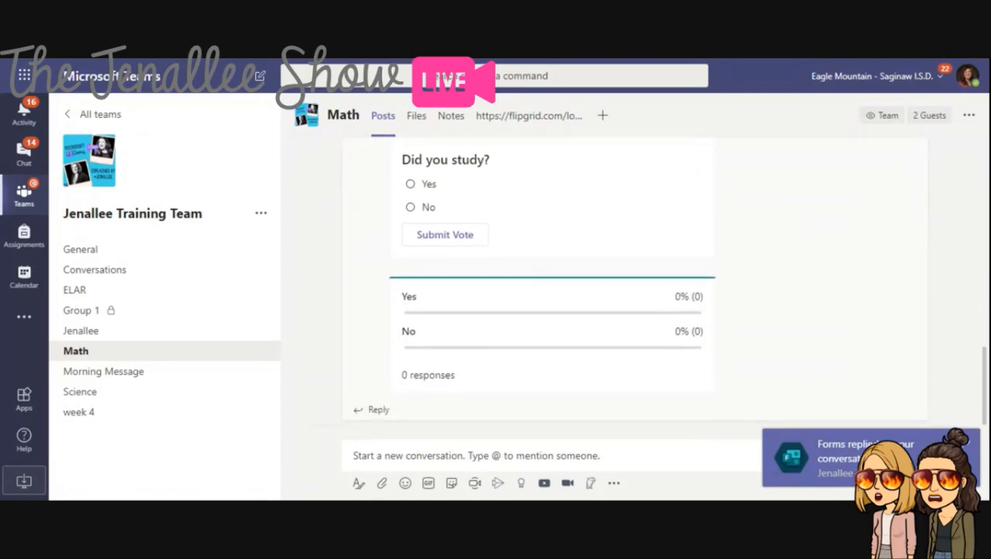
scroll(up, 3)
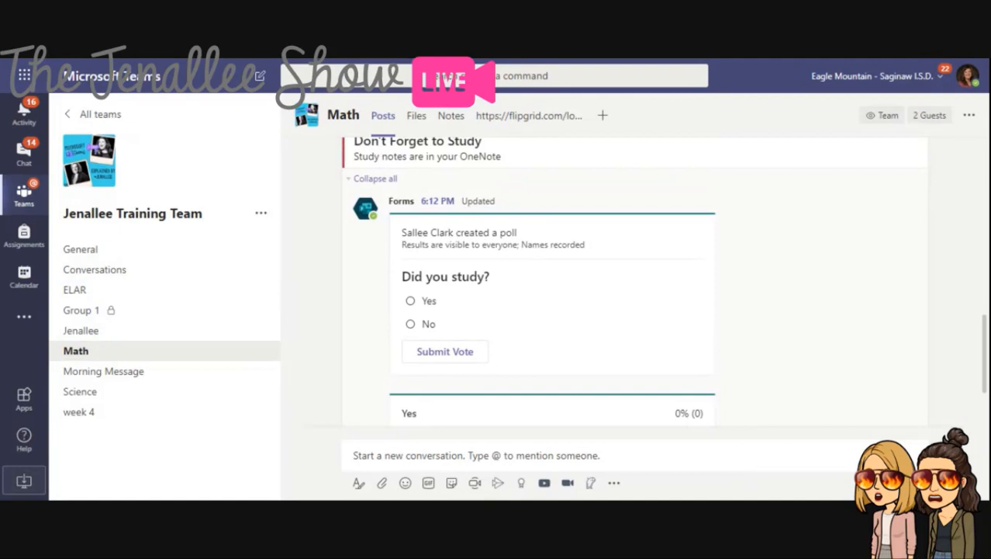
scroll(down, 3)
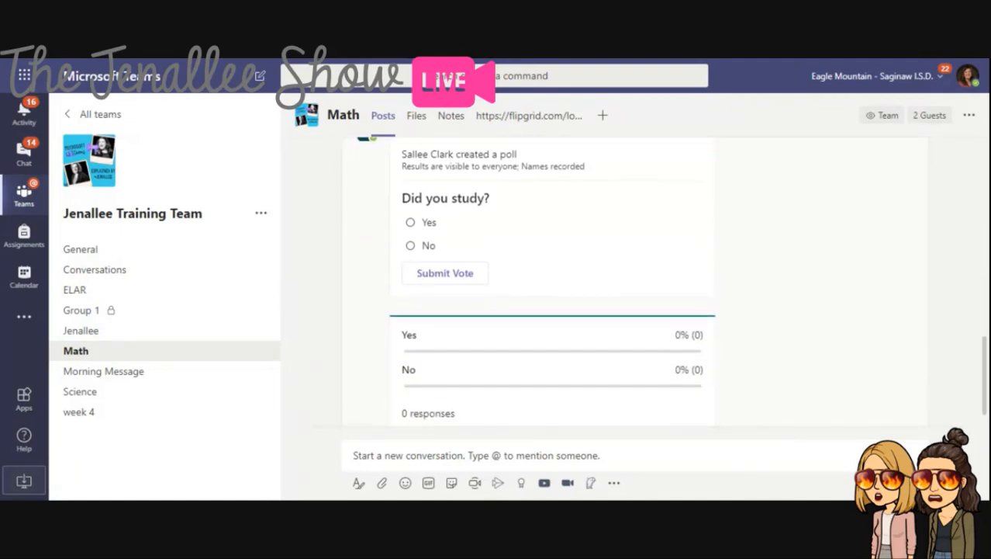
scroll(up, 3)
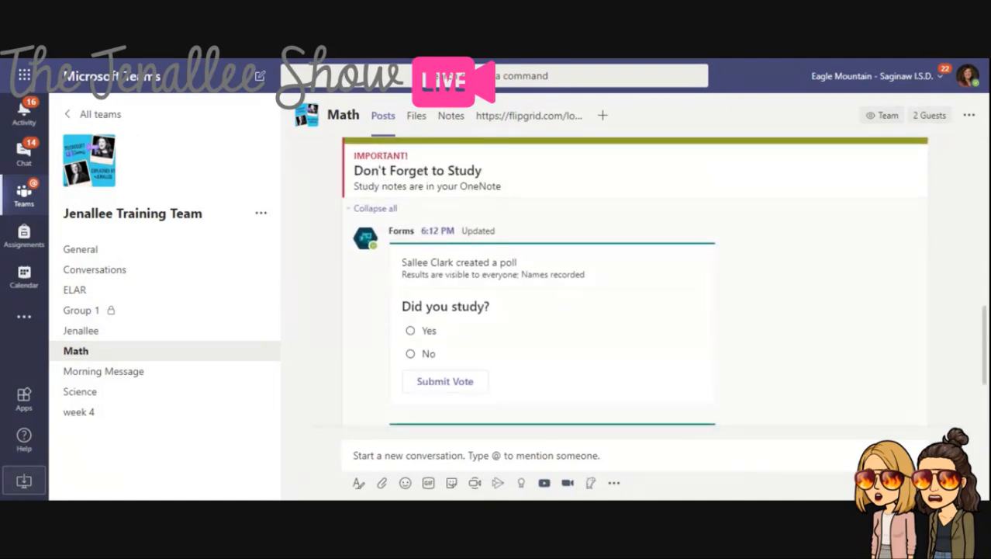